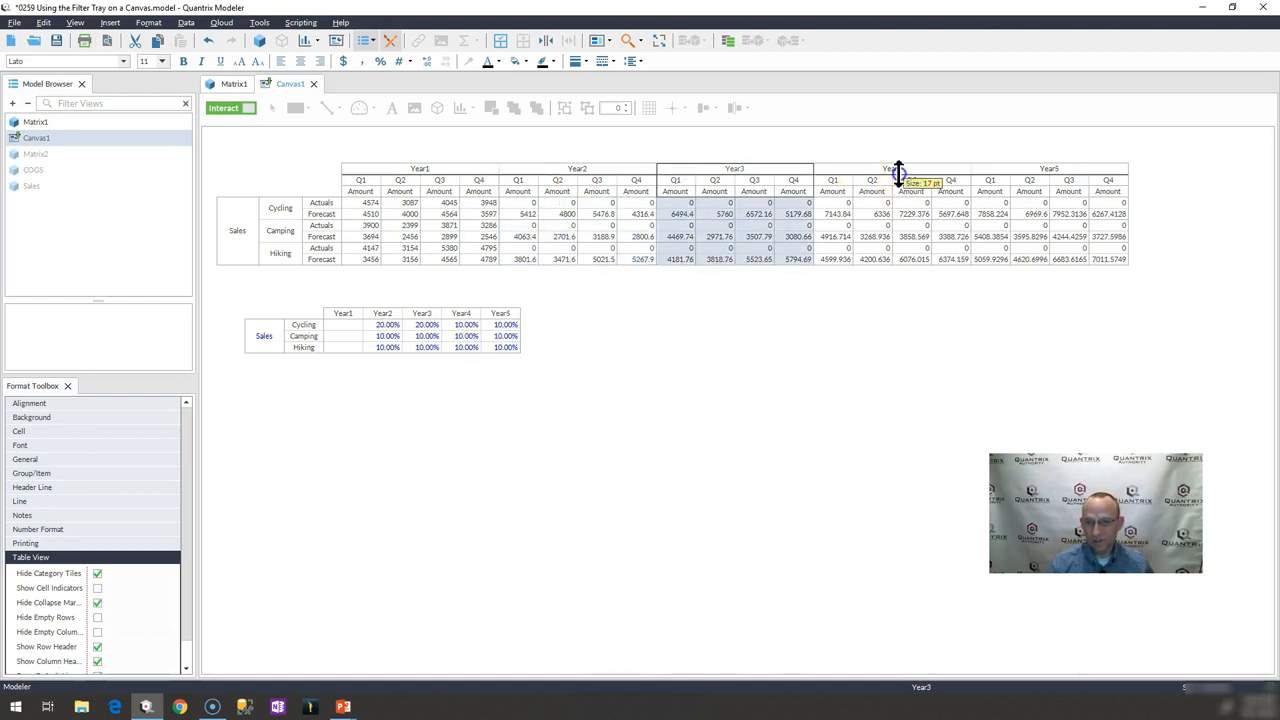
Inspect the sales matrix Year4 heading and Camping's Year2/Year3 growth rates in the growth table.
left_click(424, 324)
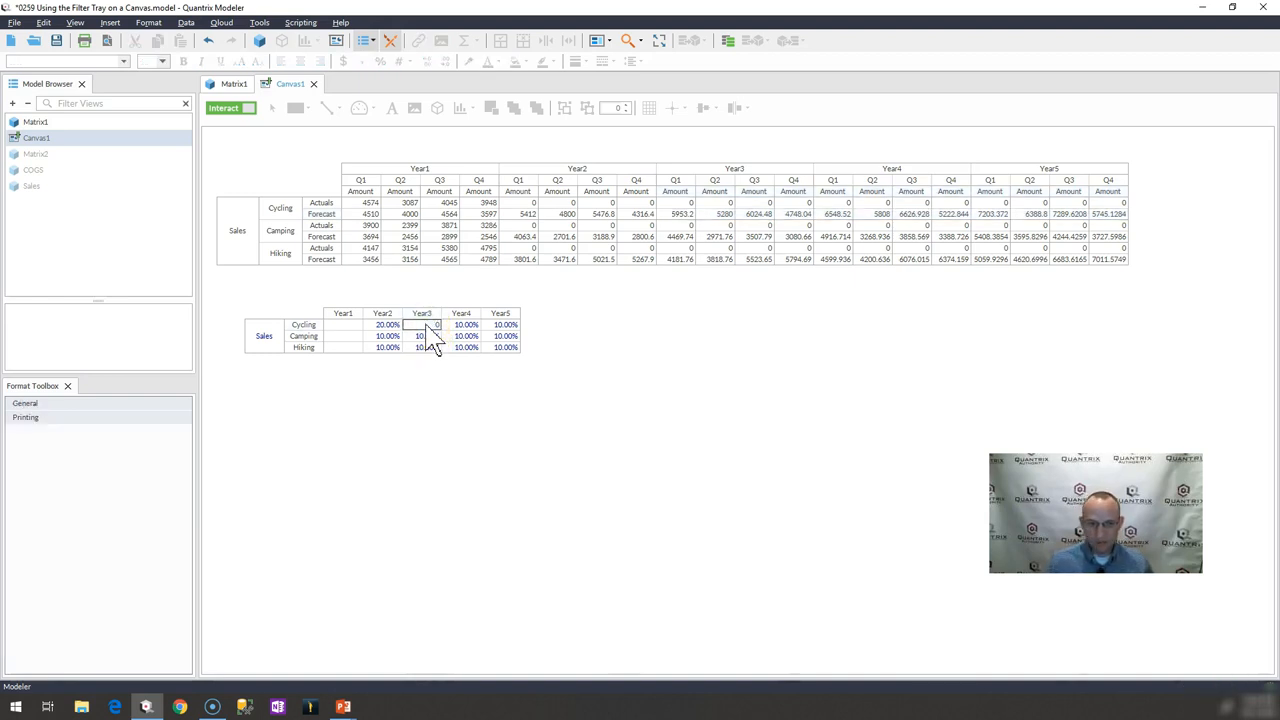
left_click(720, 214)
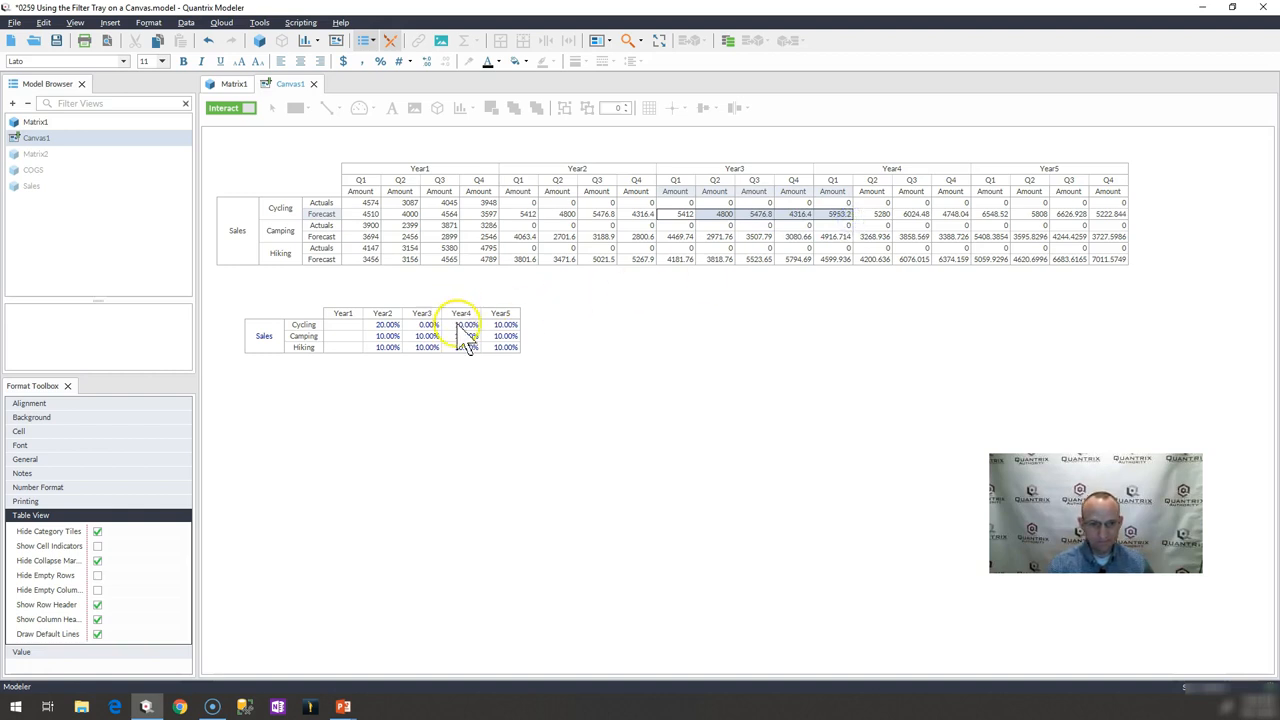
left_click(428, 324)
type("20")
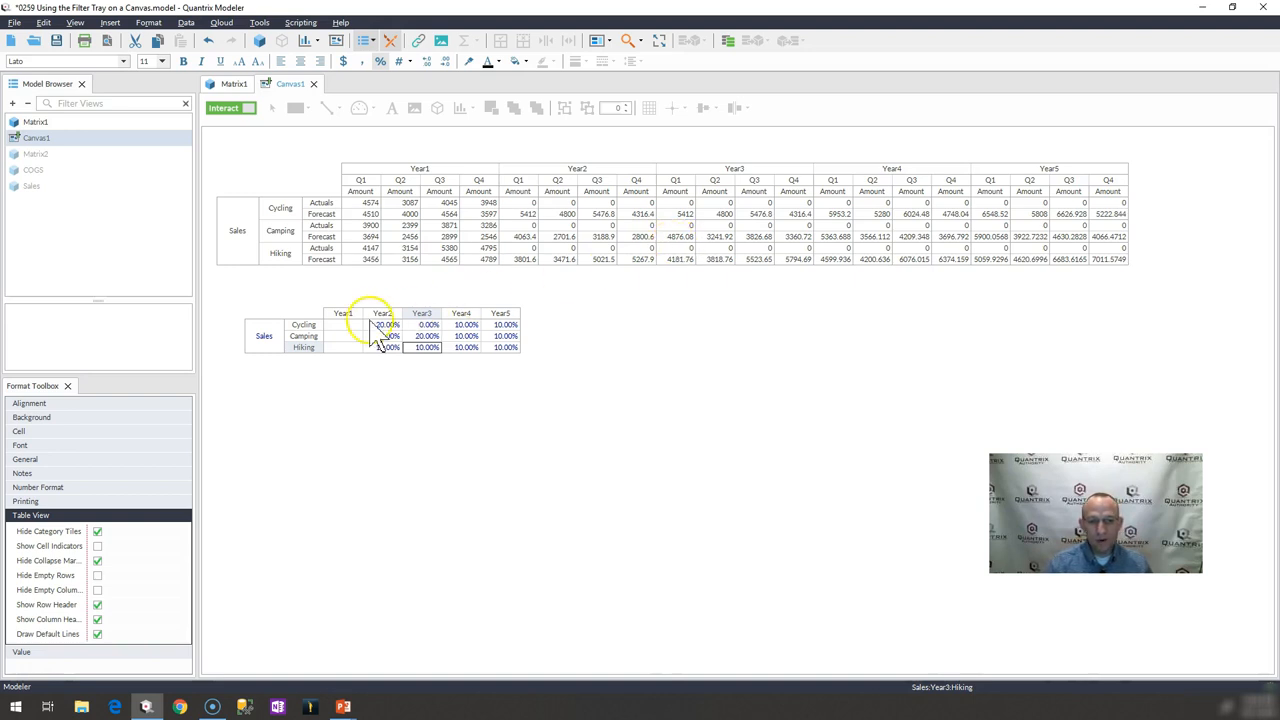
left_click(304, 336)
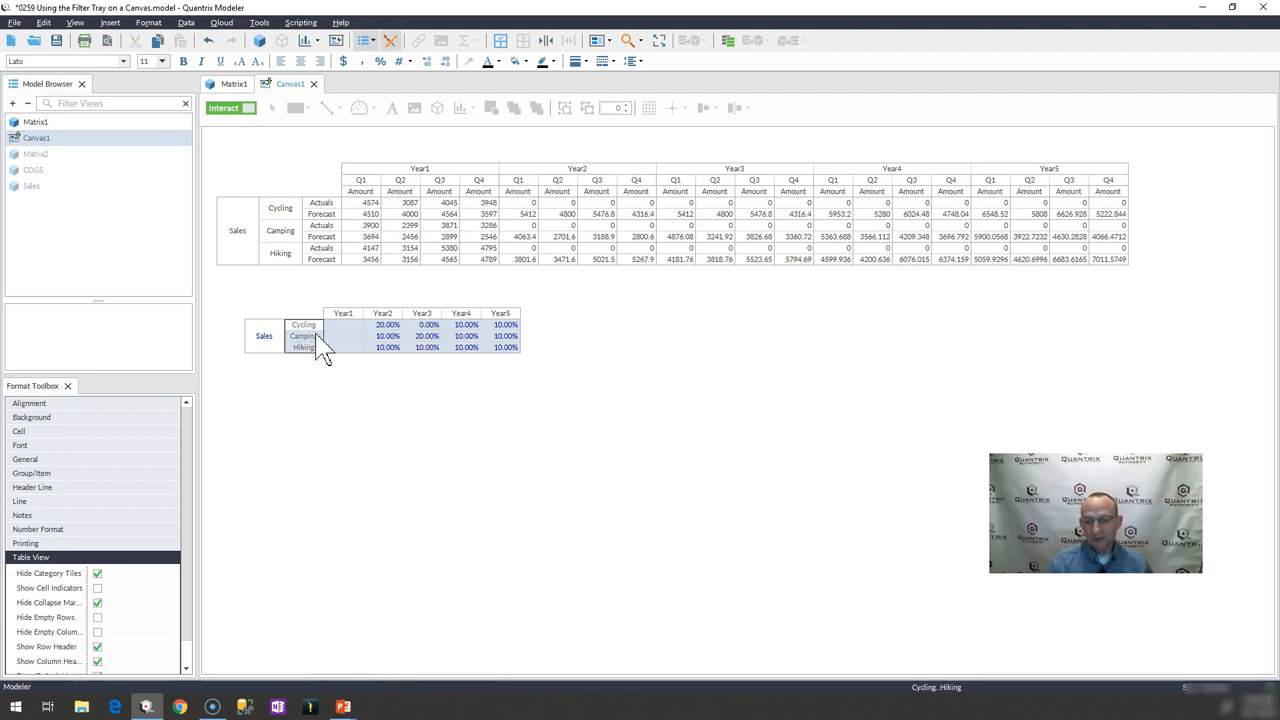
left_click(384, 336)
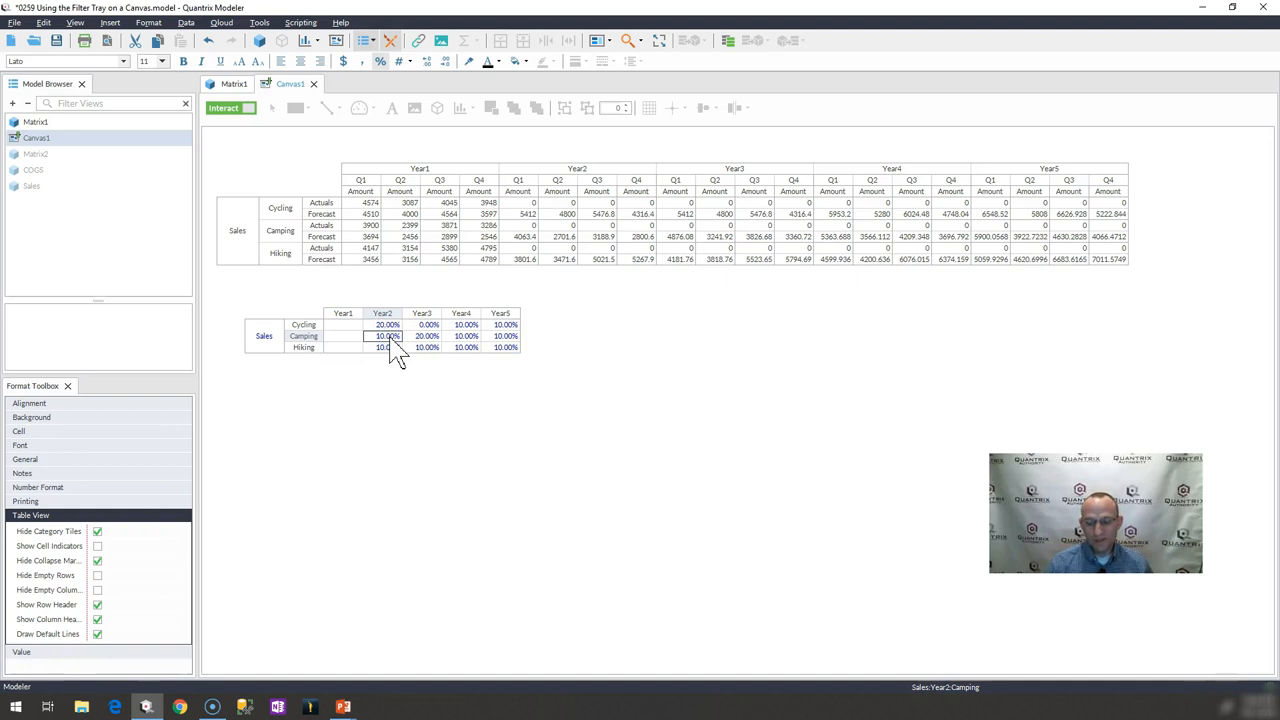
left_click(304, 336)
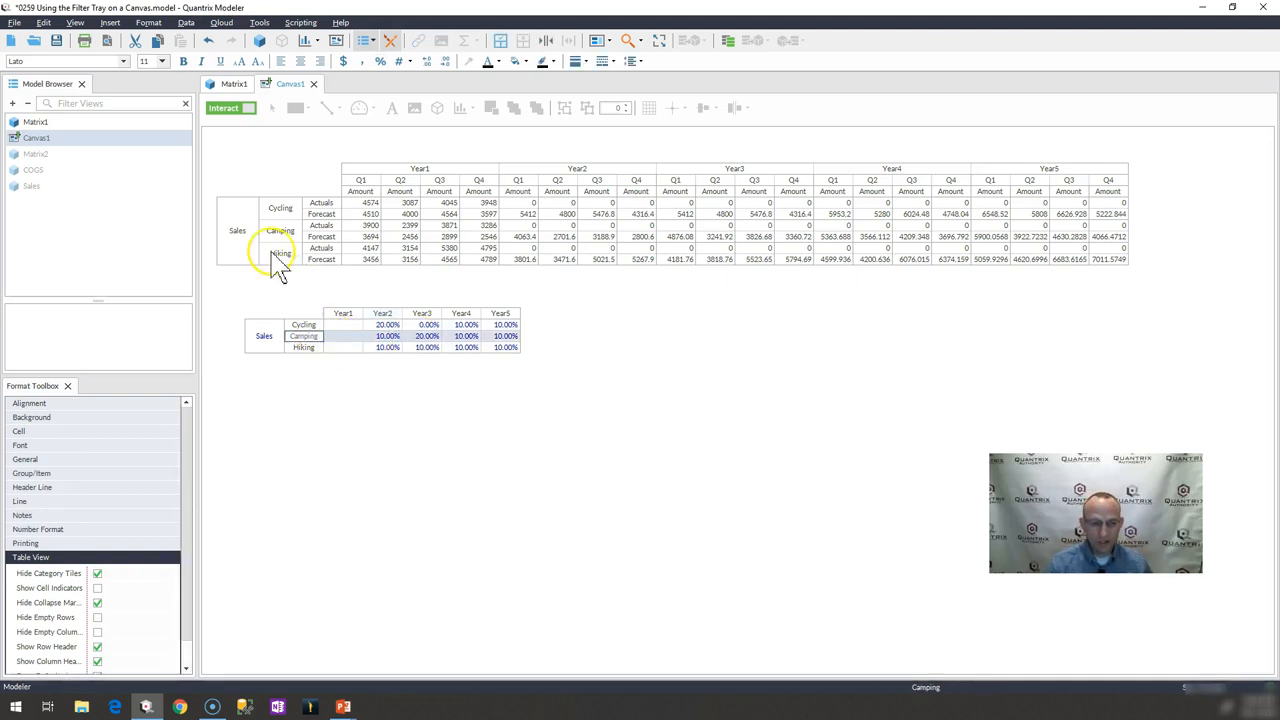
mouse_move(268, 210)
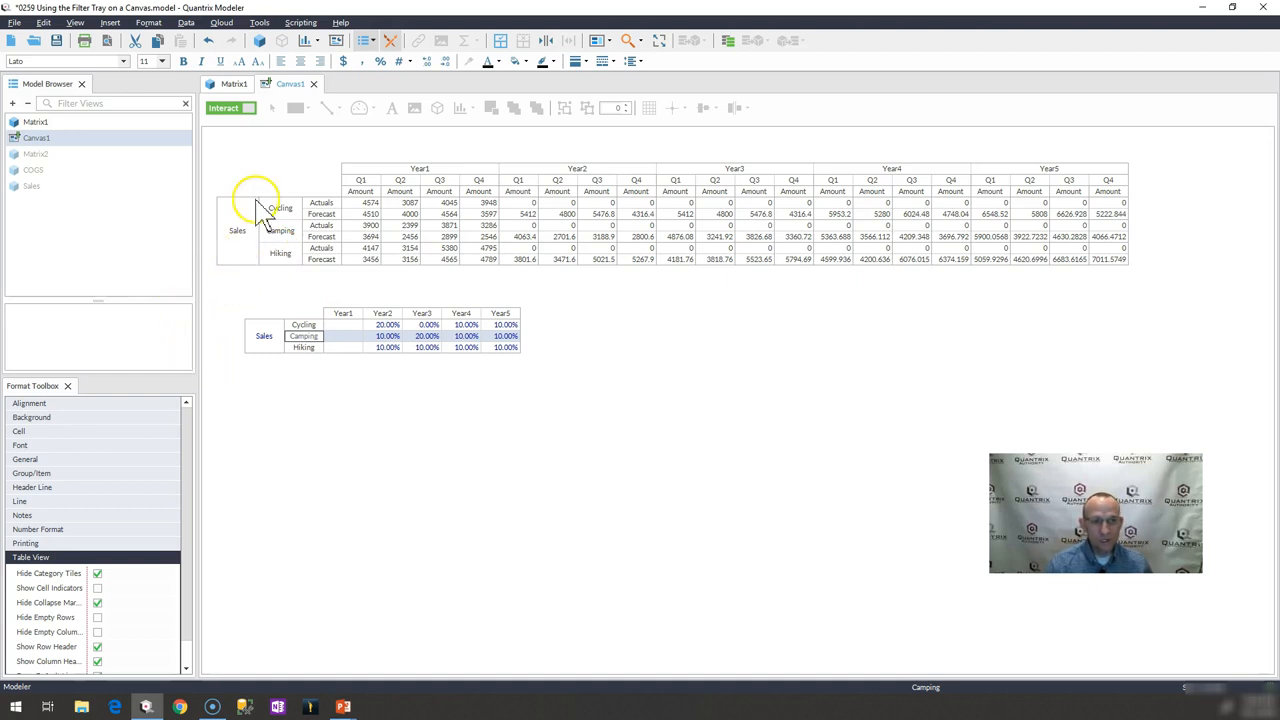
Show the growth table's category tiles and move its Products category into the canvas filter tray.
left_click(238, 108)
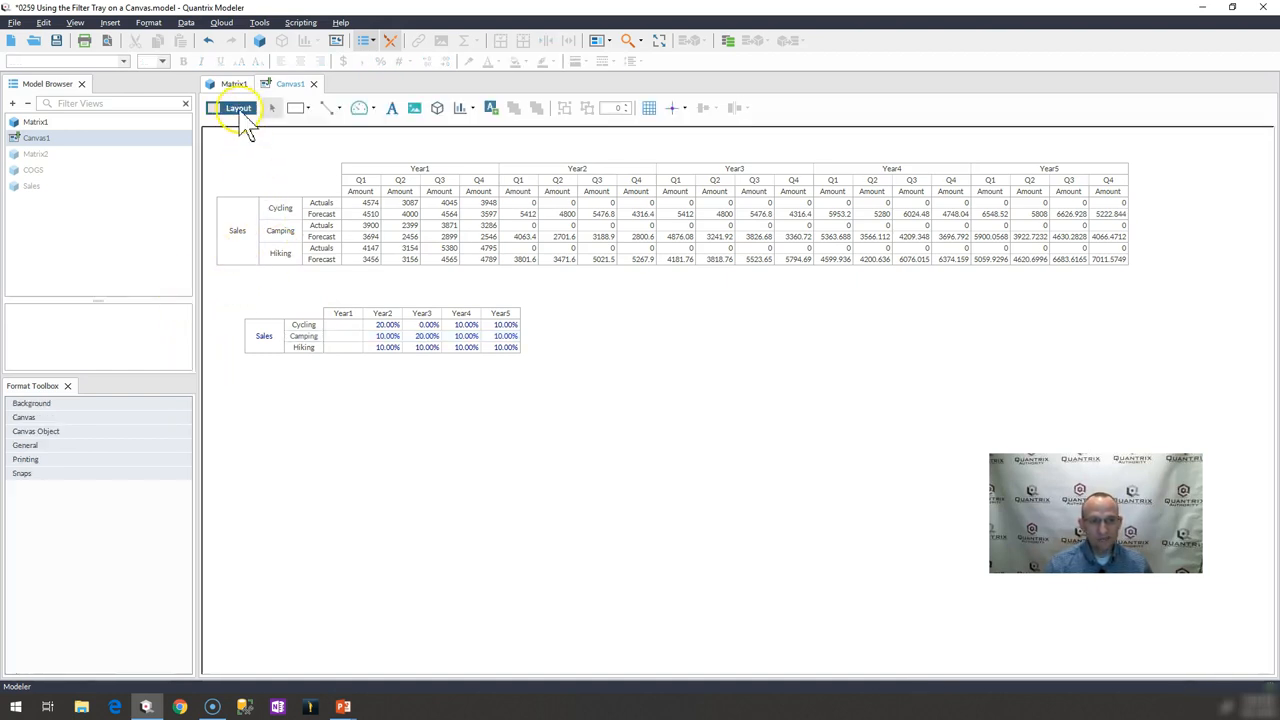
left_click(238, 108)
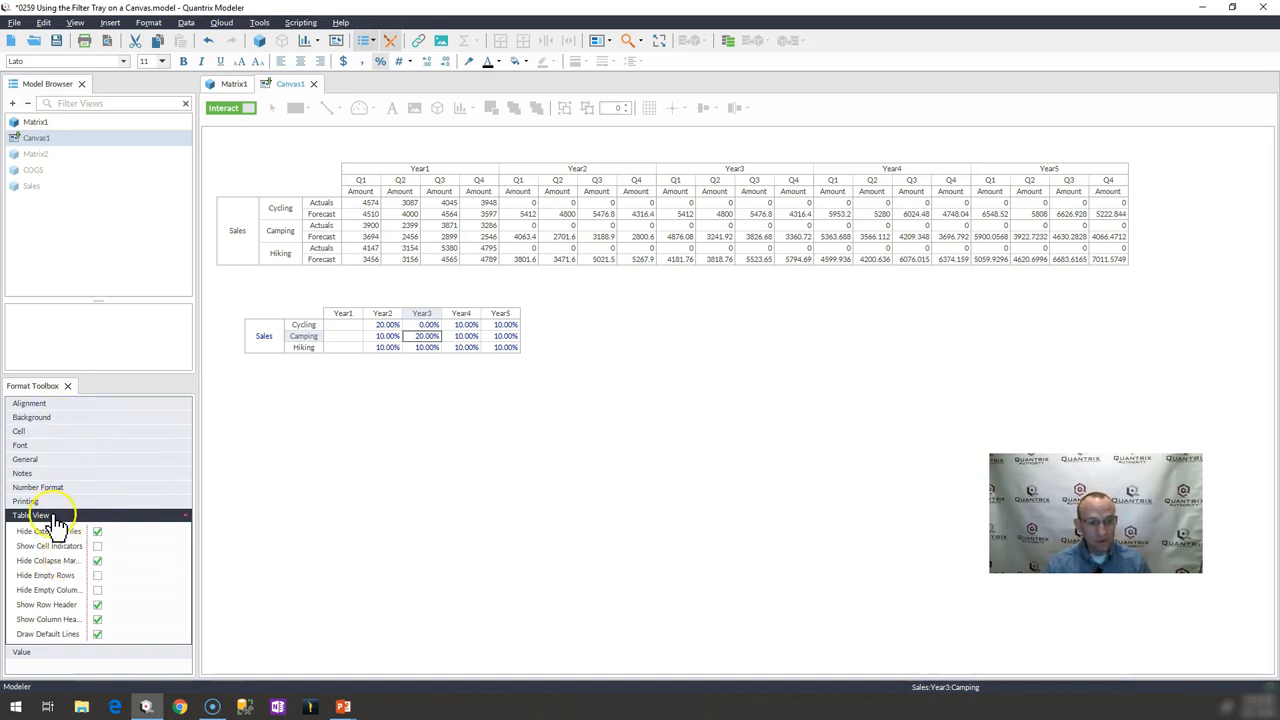
left_click(96, 532)
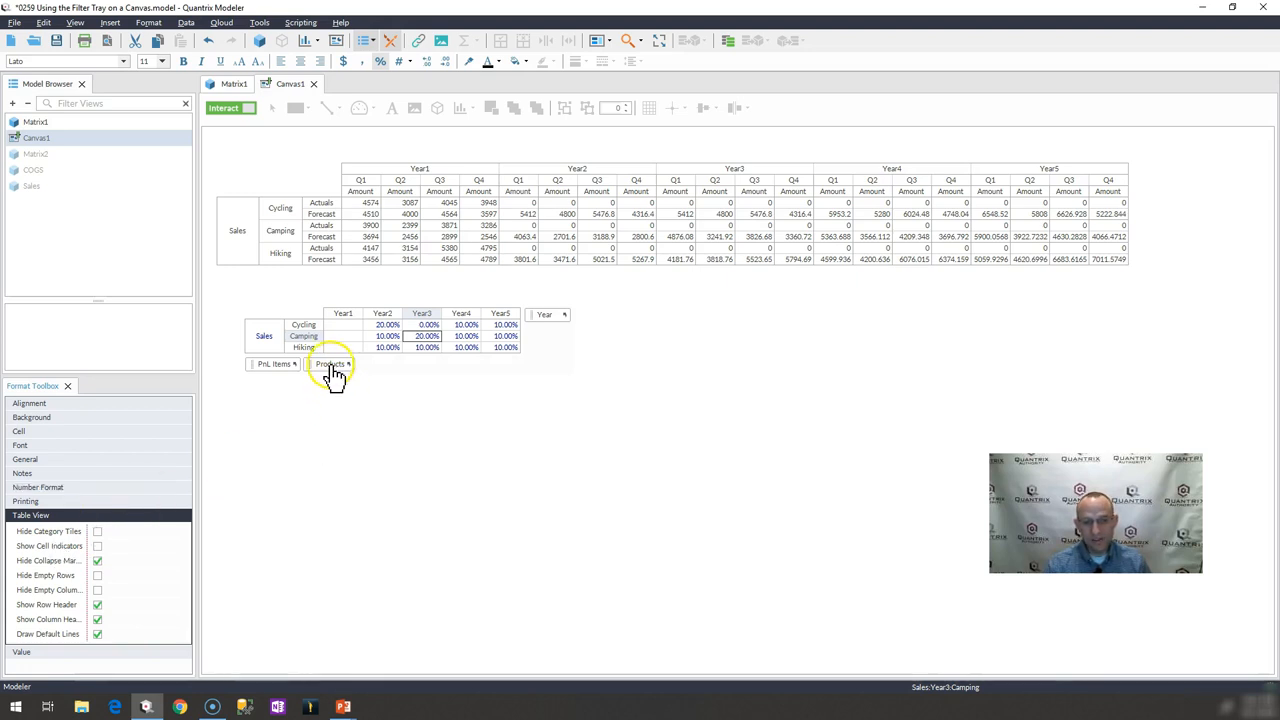
left_click(330, 364)
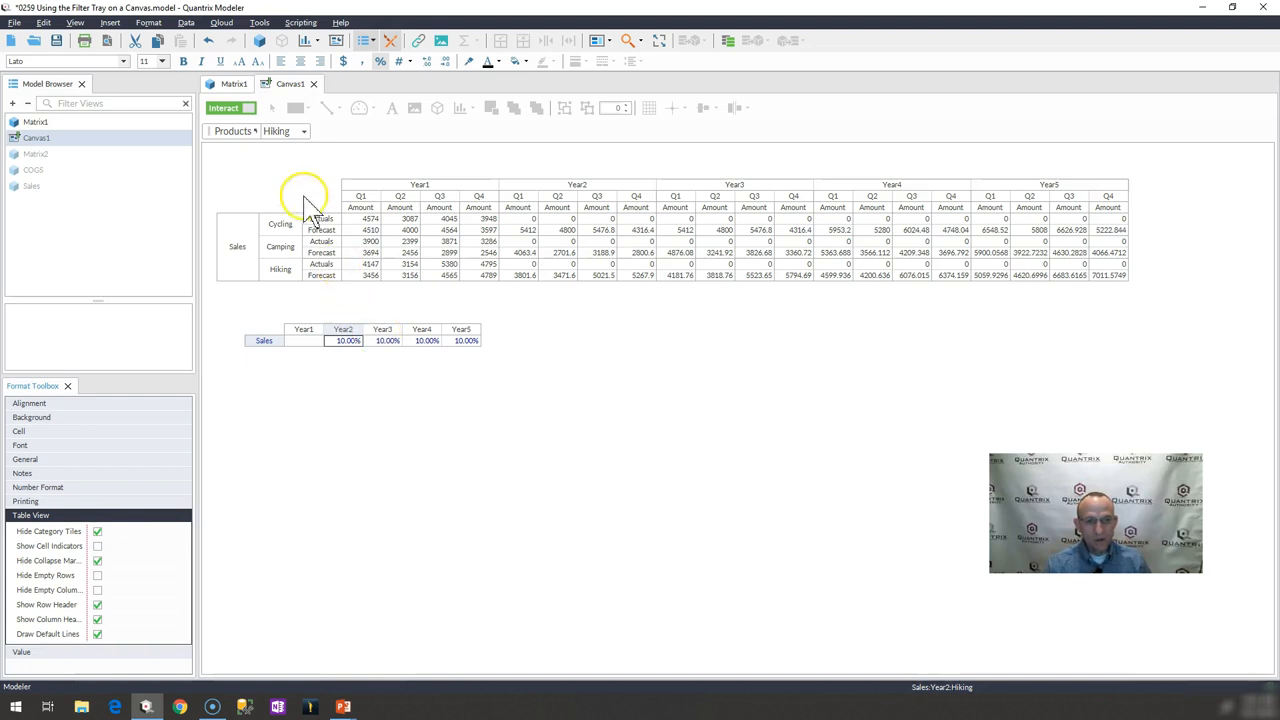
mouse_move(364, 316)
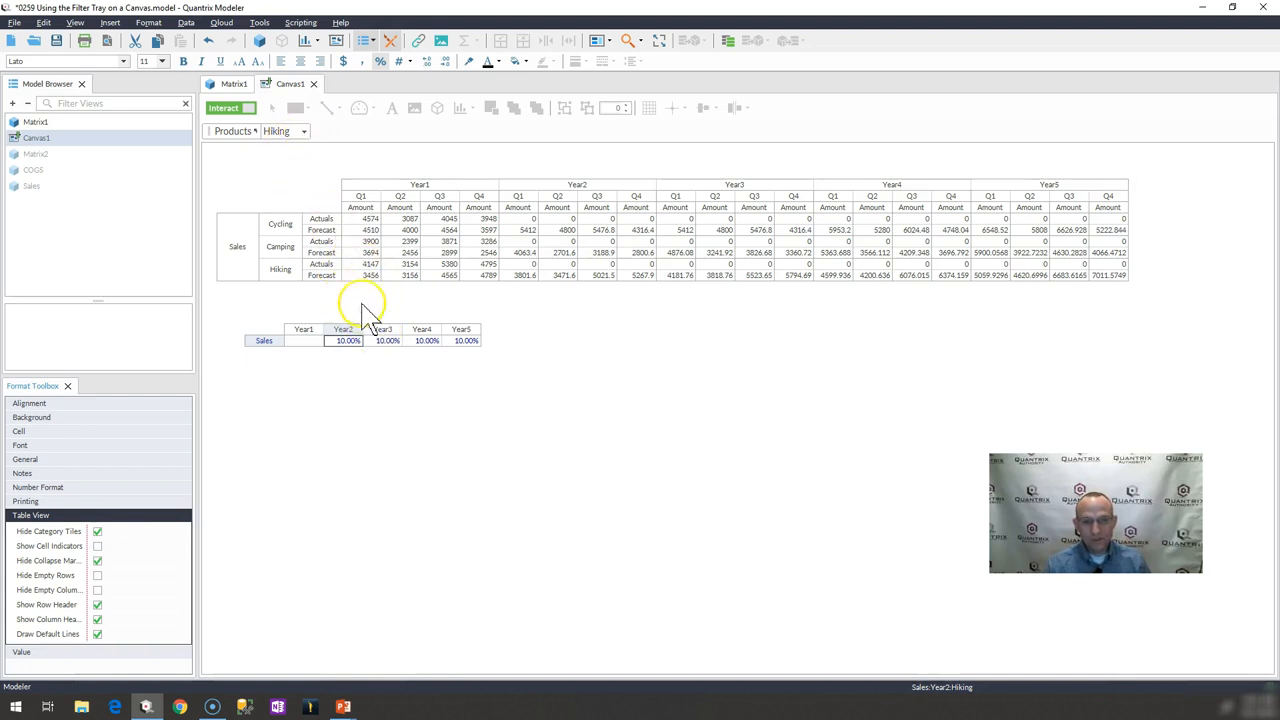
mouse_move(610, 336)
type("15")
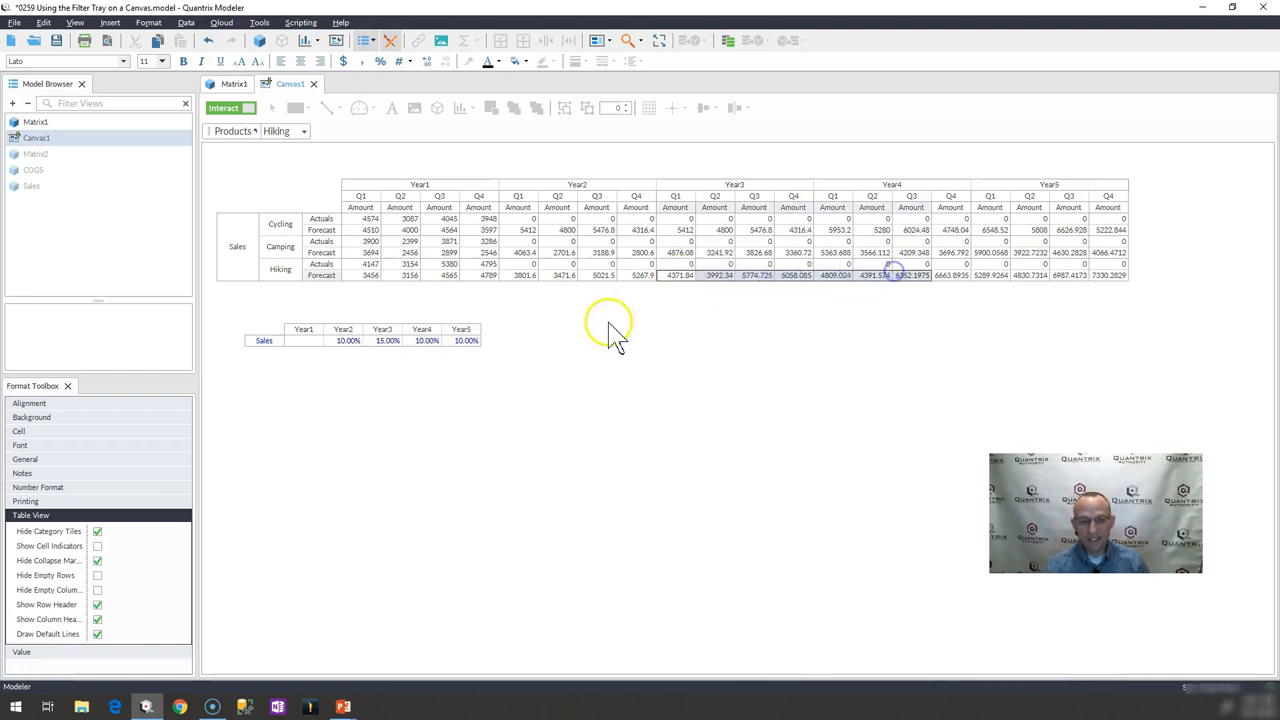
Choose Cycling in the filter tray's Products dropdown so the growth table shows Cycling's rates.
left_click(420, 340)
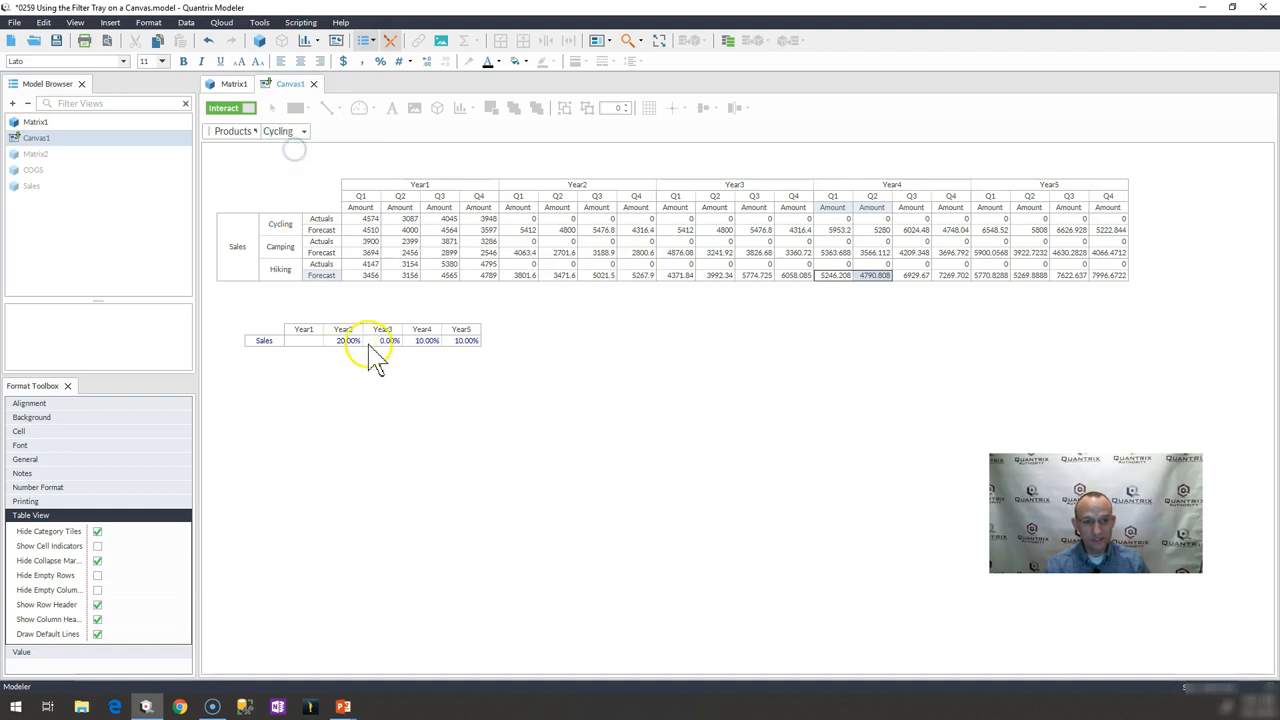
left_click(382, 340)
type("50")
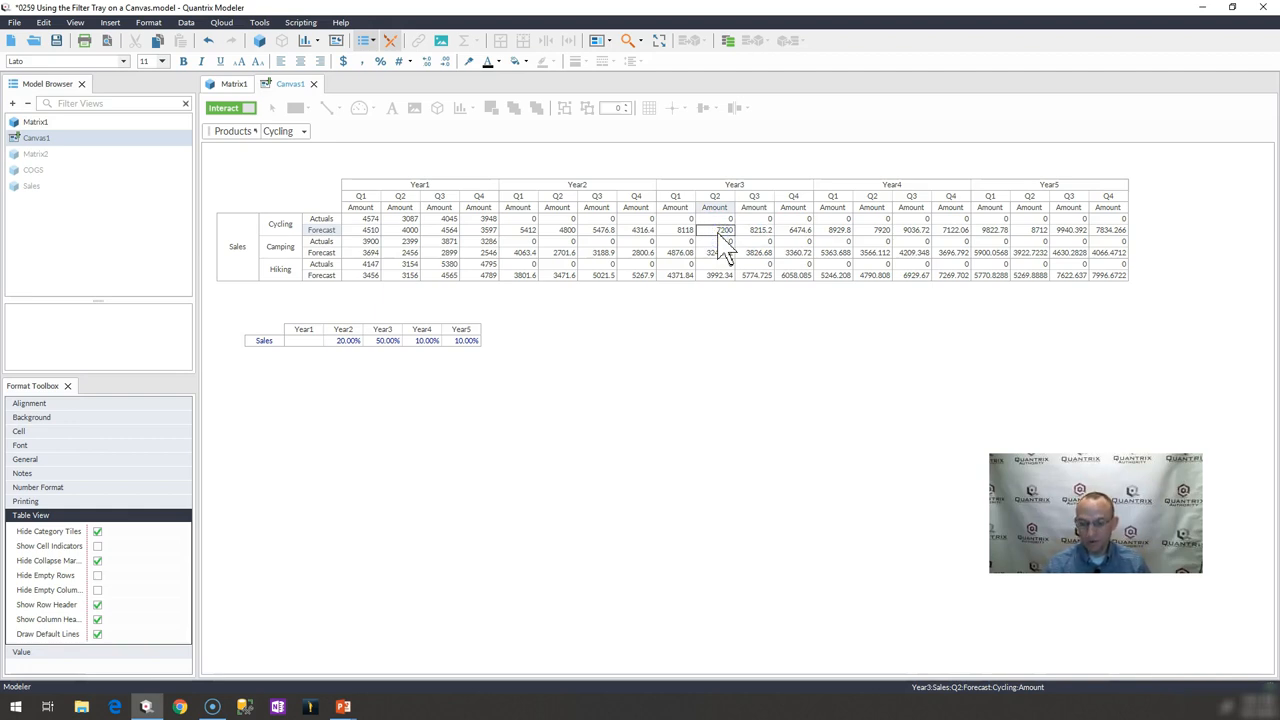
mouse_move(736, 256)
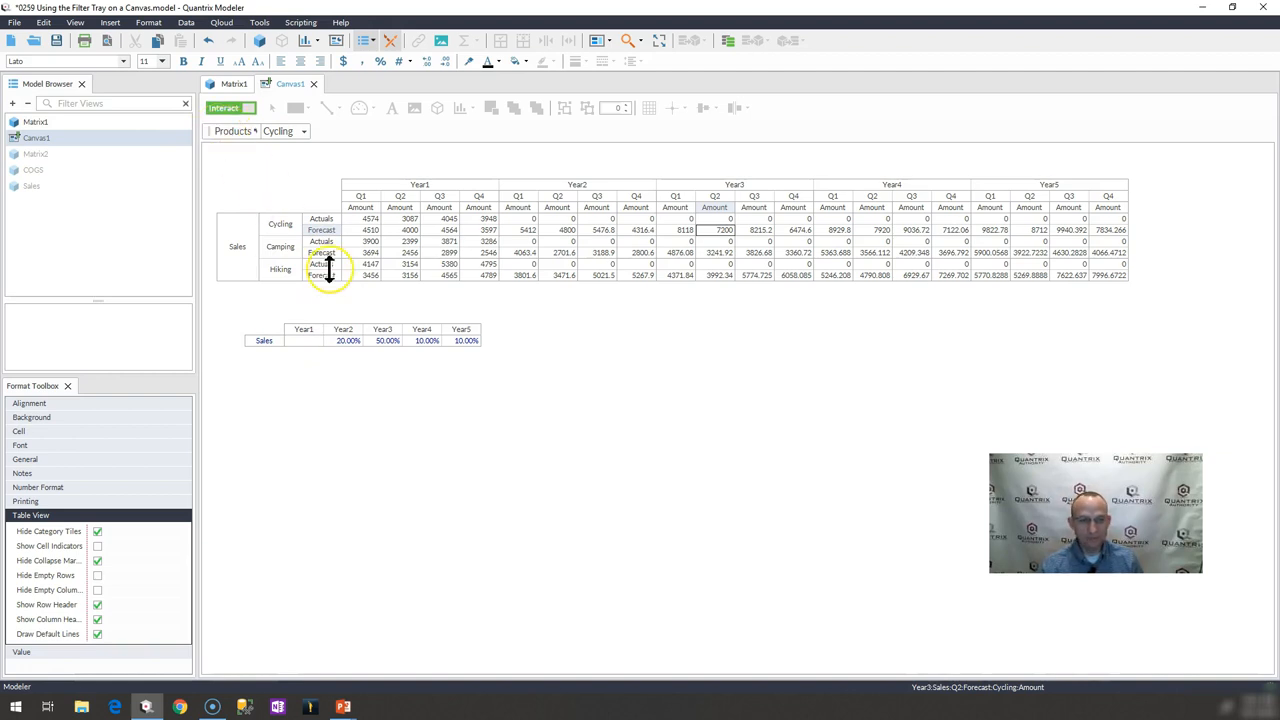
mouse_move(300, 270)
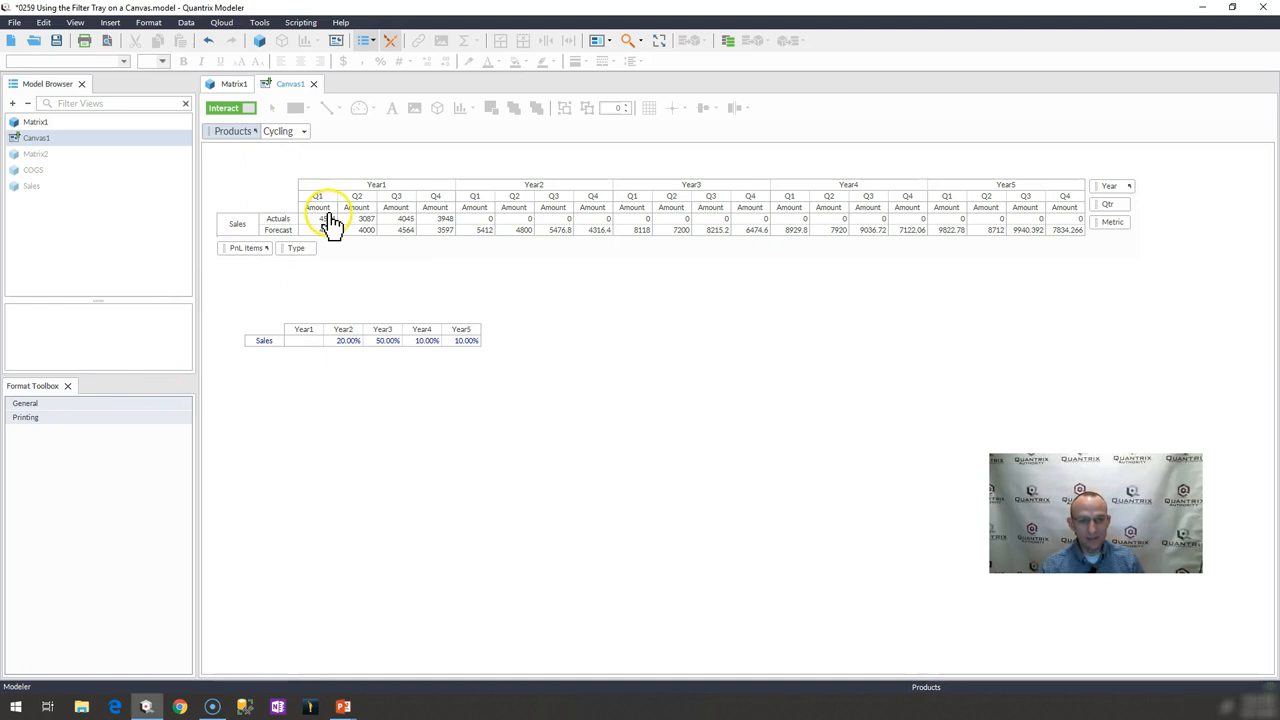
Filter the sales matrix by the tray's Products too, hide its category tiles, and switch to Camping.
left_click(324, 218)
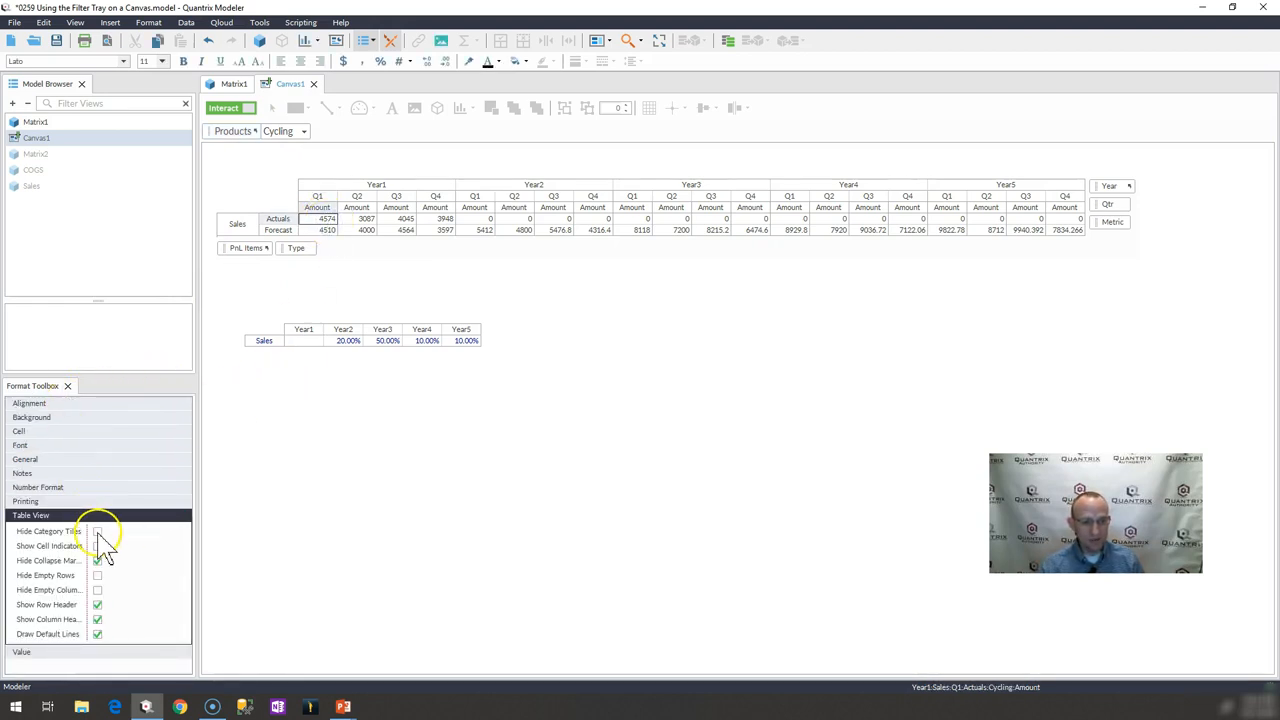
left_click(96, 532)
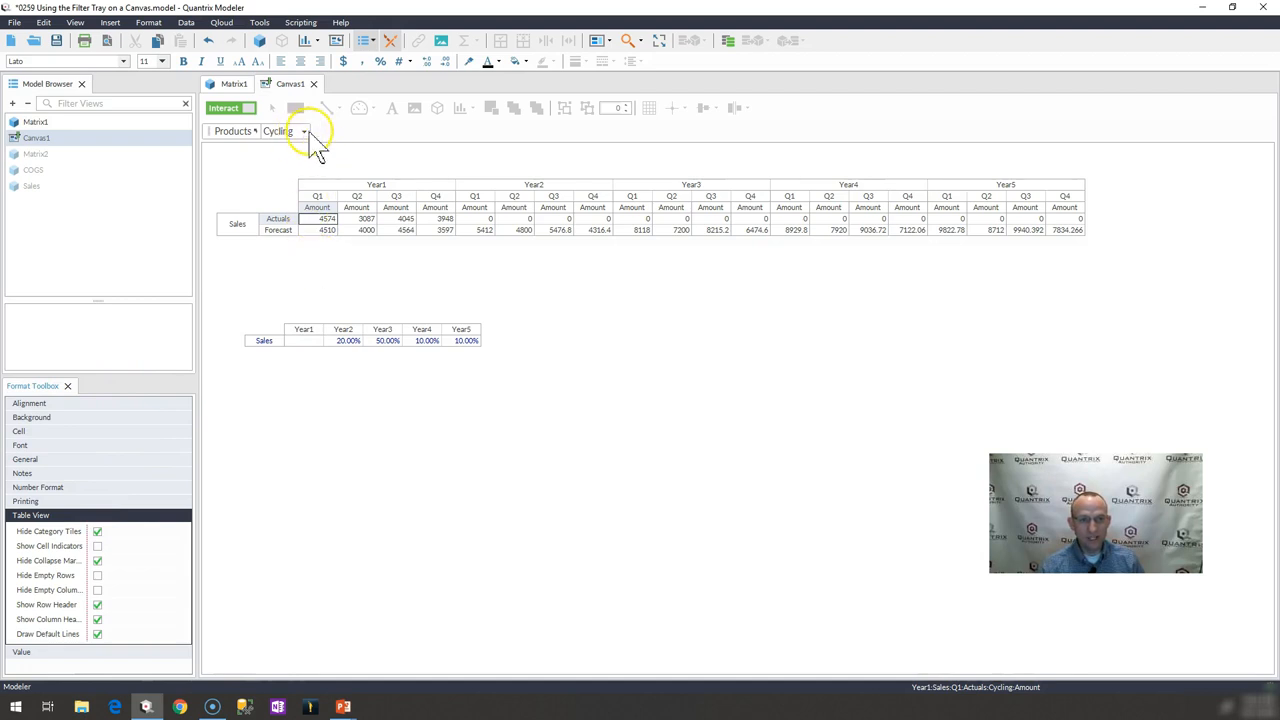
left_click(284, 132)
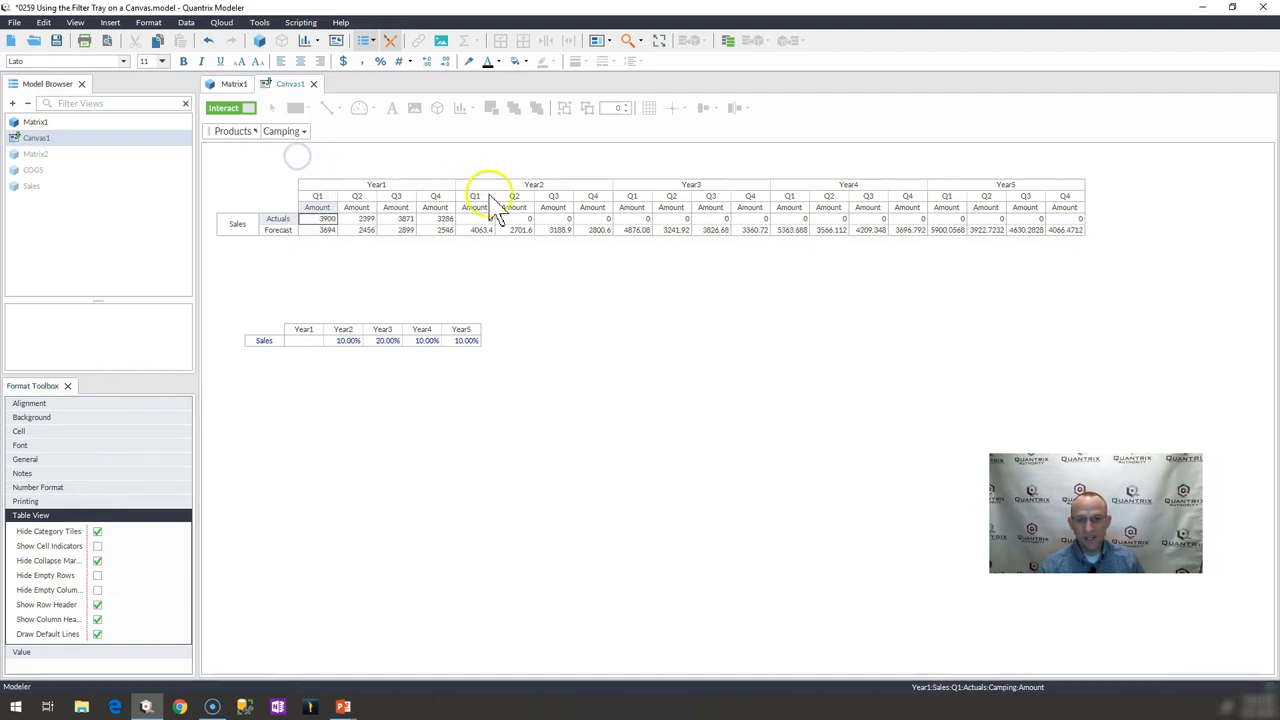
left_click(420, 340)
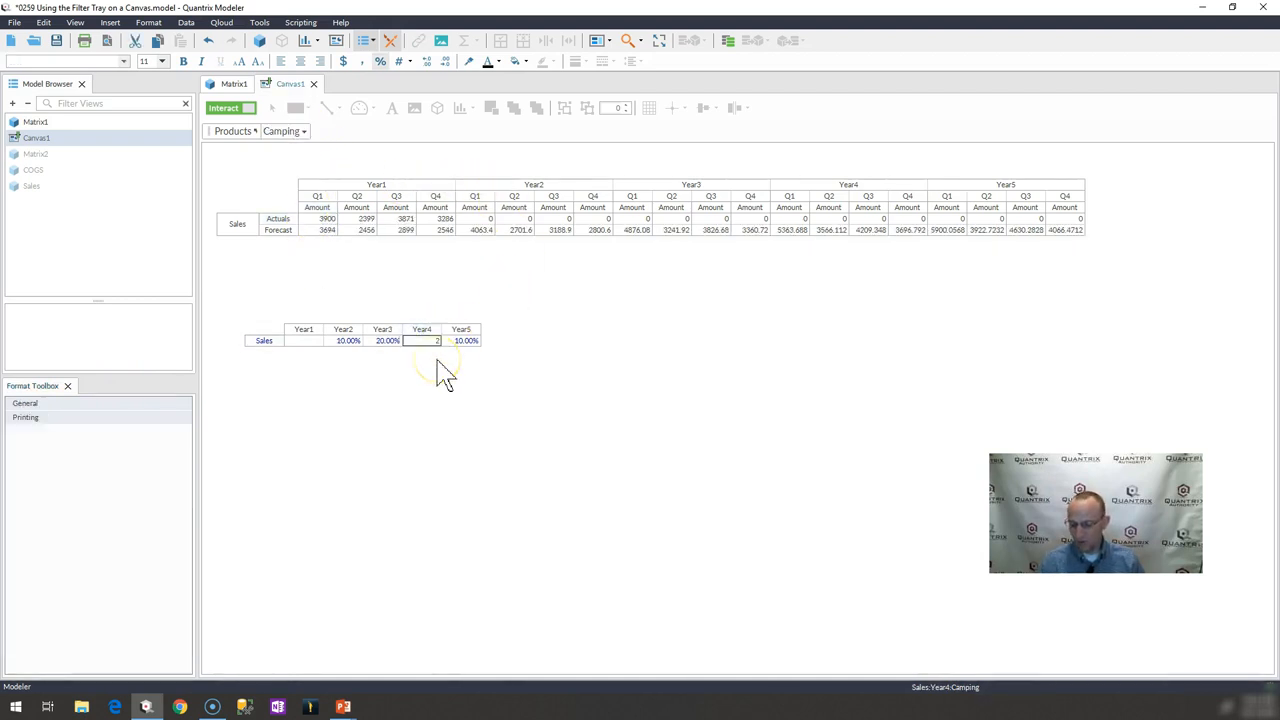